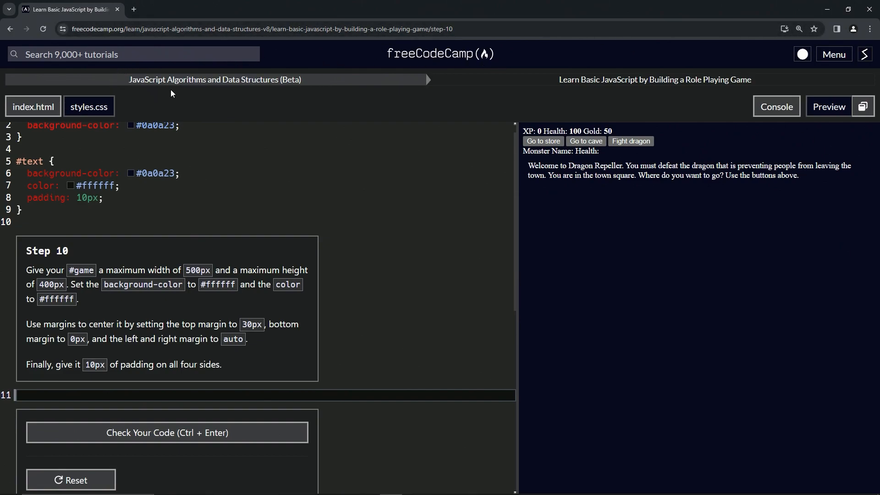
mouse_move(527, 91)
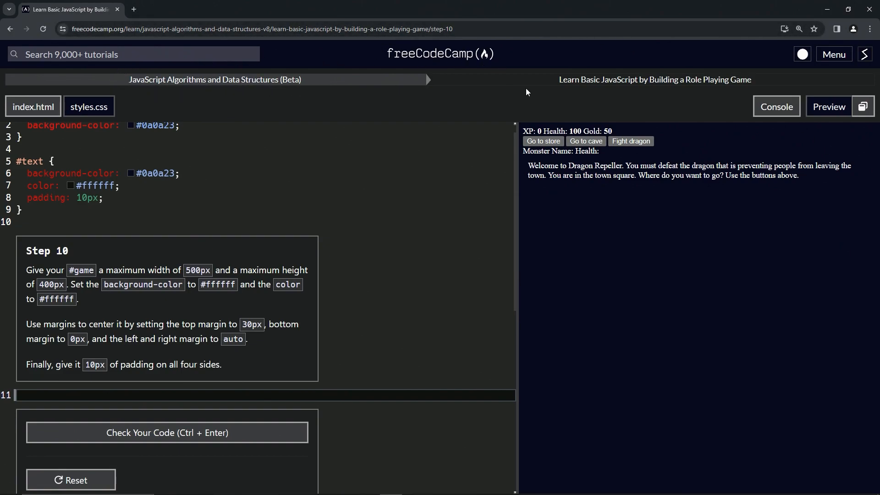
mouse_move(647, 89)
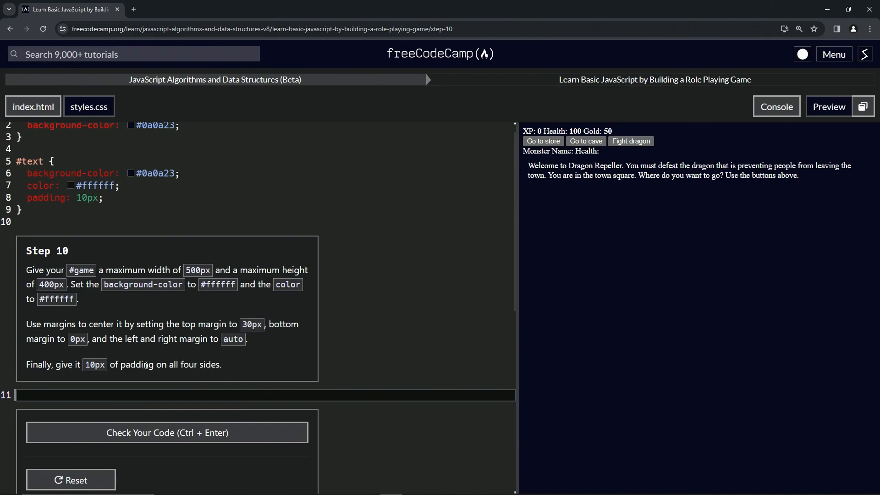
mouse_move(114, 396)
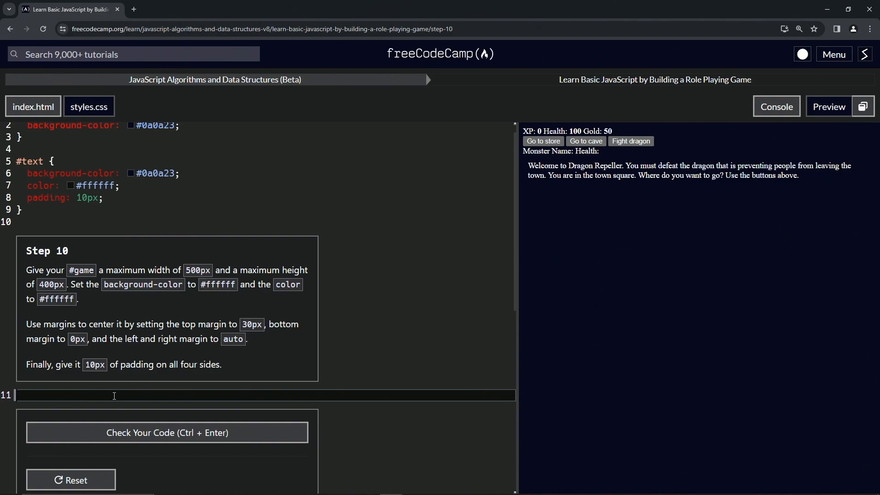
Write the #game rule with max-width 500px and max-height 400px in styles.css.
text(#game)
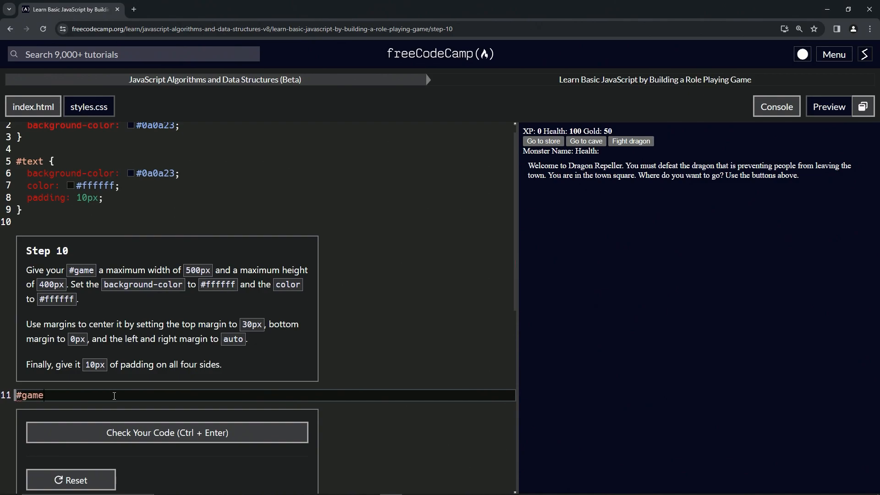
text({)
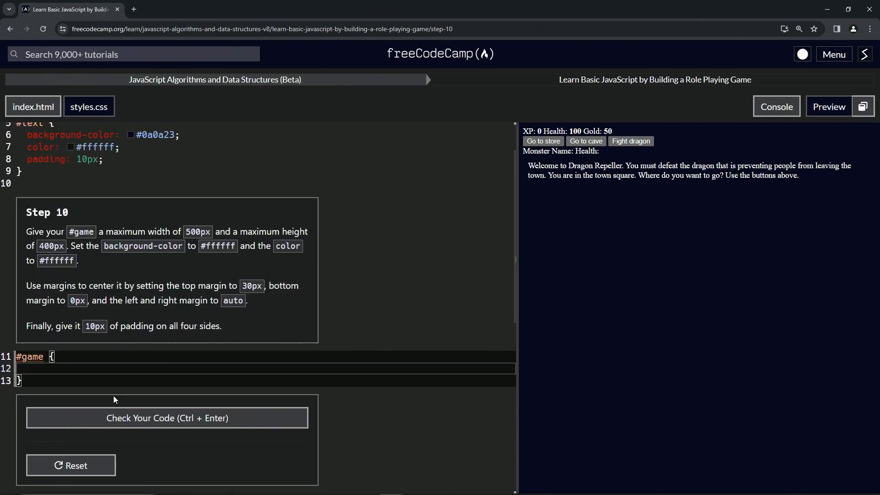
text(max-)
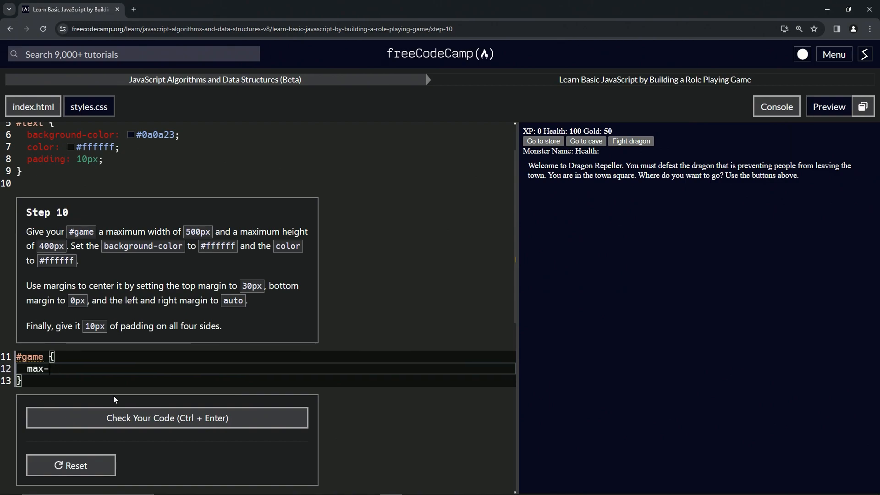
text(width:)
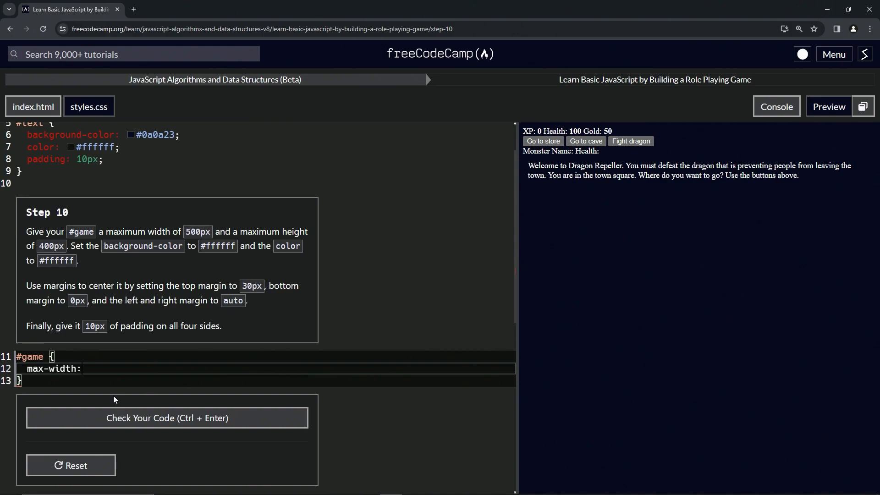
text(500px;)
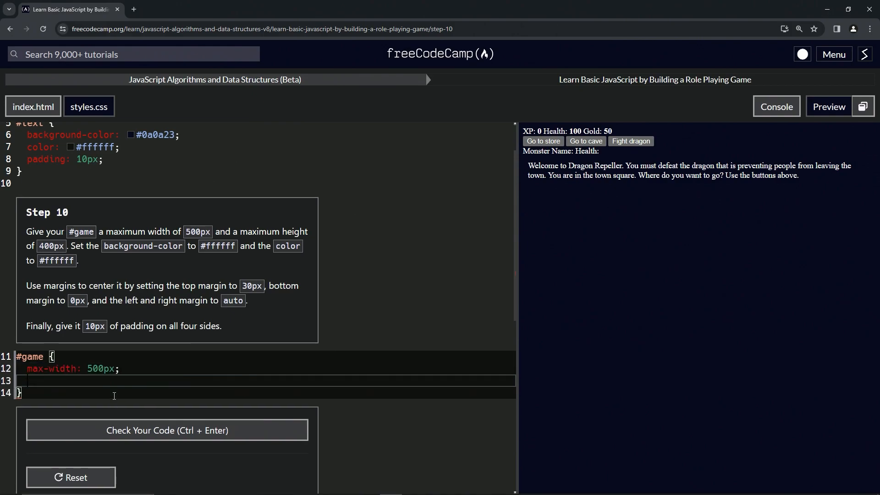
text(maxc)
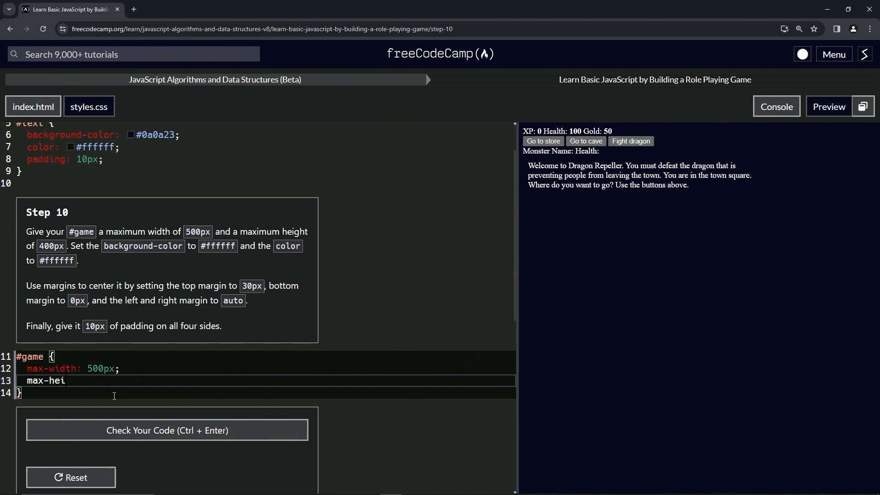
text(ght: 3)
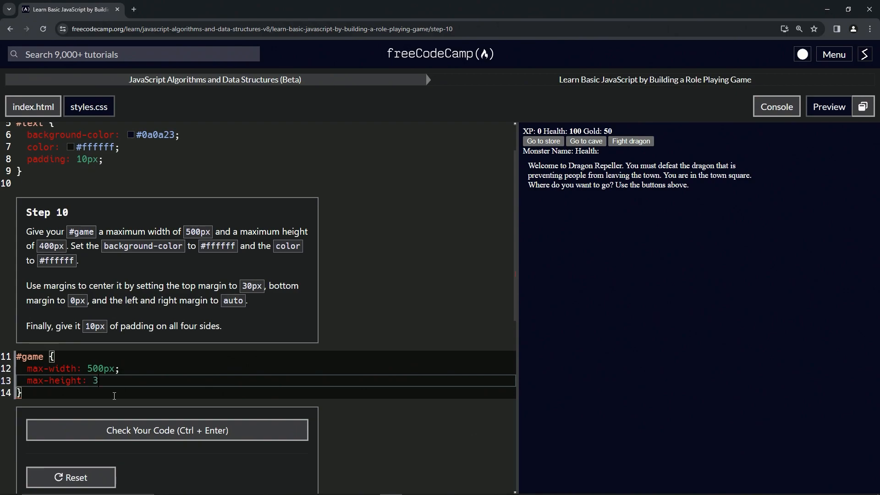
text(00px)
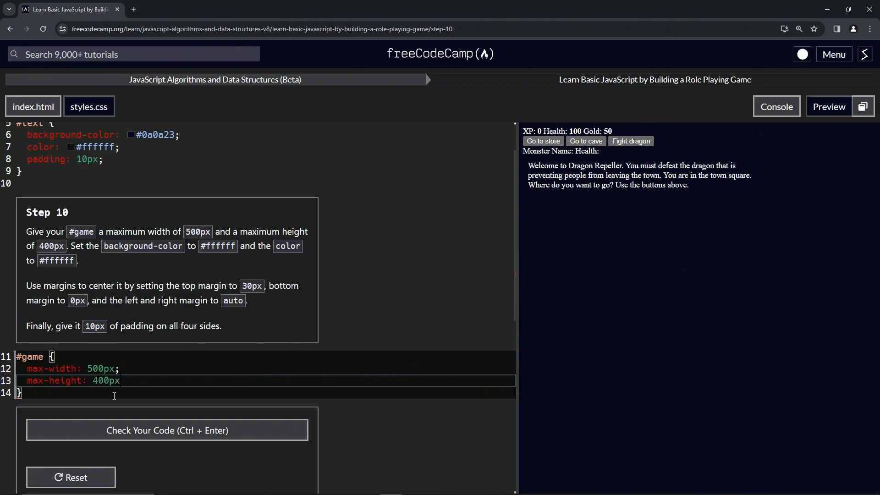
text(;)
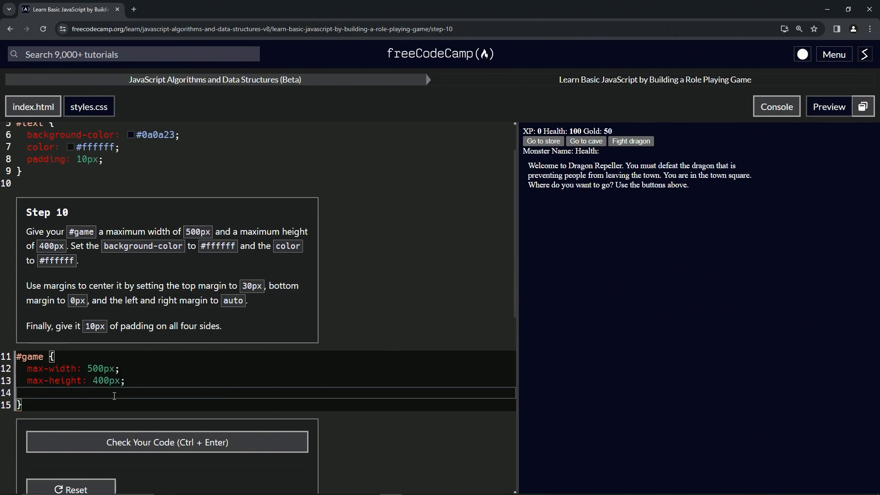
Add background-color #ffffff and color #ffffff to the #game rule.
text(background)
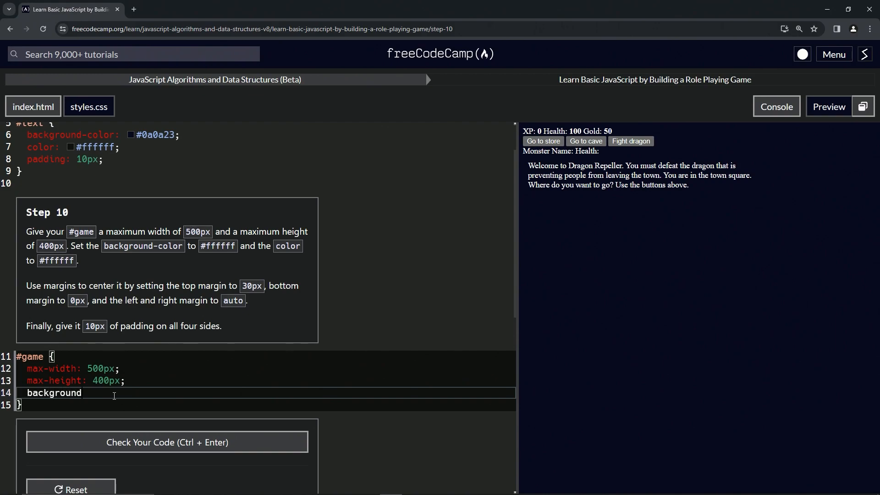
text(-color)
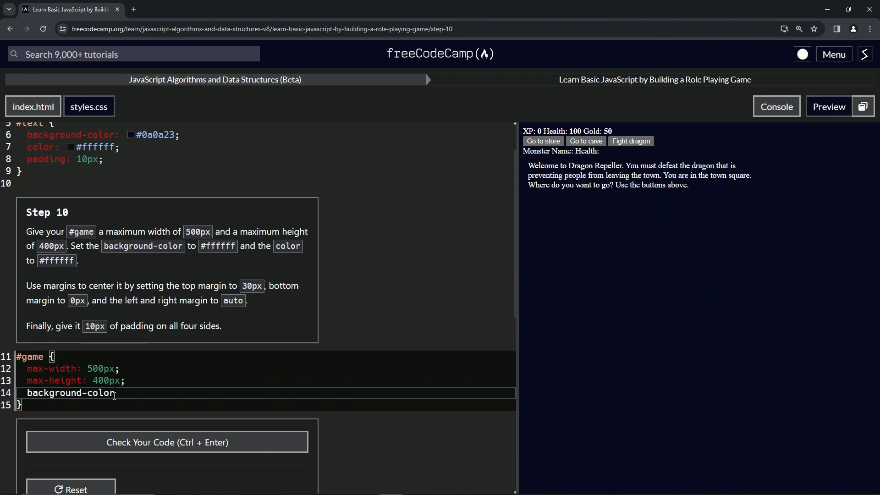
text(: #)
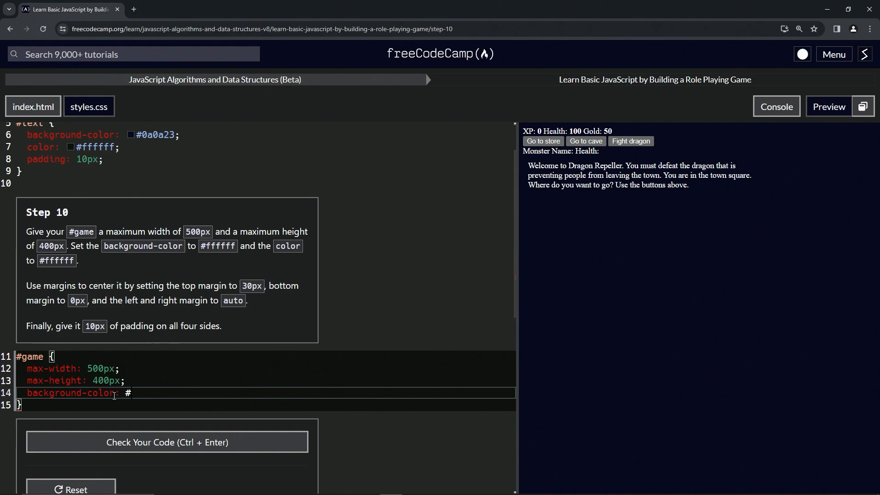
text(ffffff)
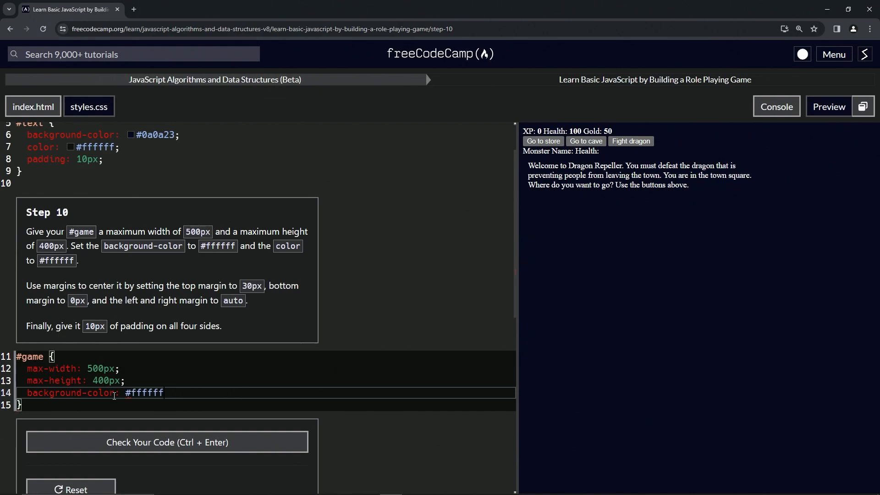
text(;)
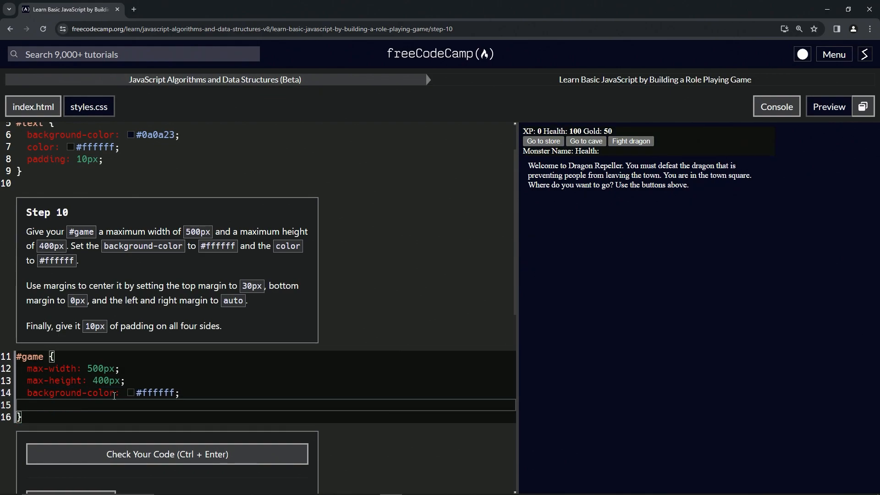
text(color:)
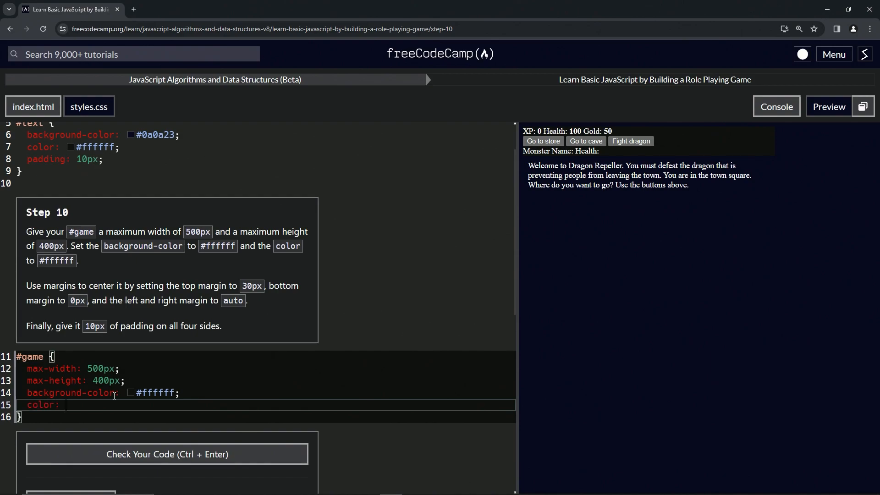
text(#ffffff;)
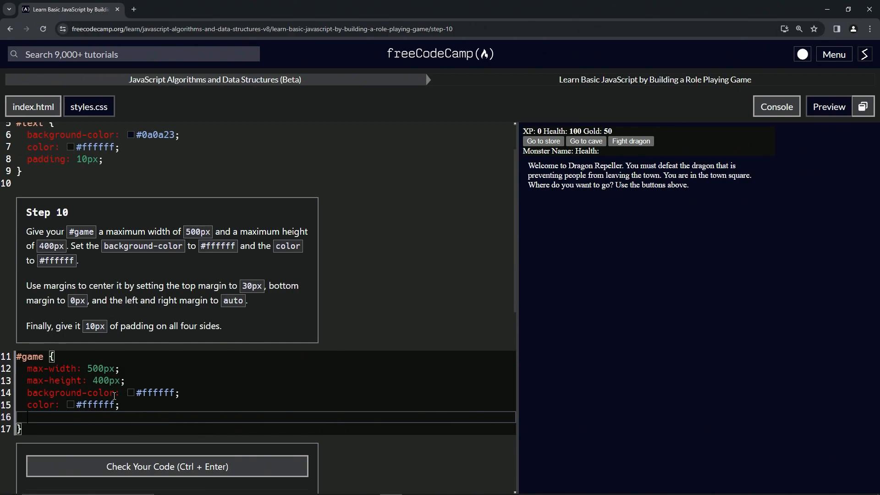
mouse_move(236, 296)
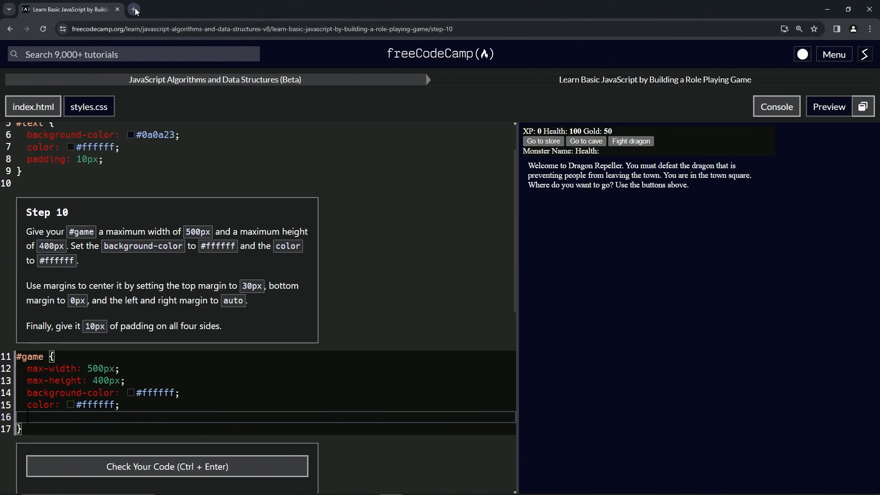
click(134, 9)
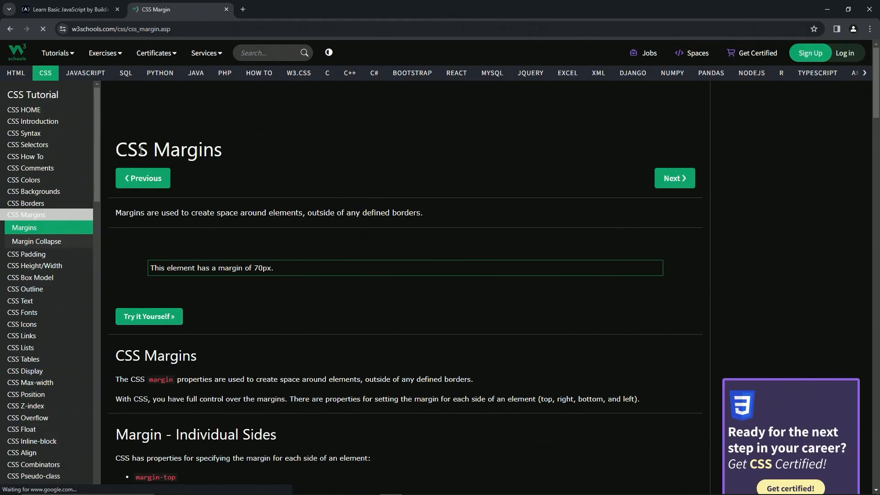
scroll(down, 3)
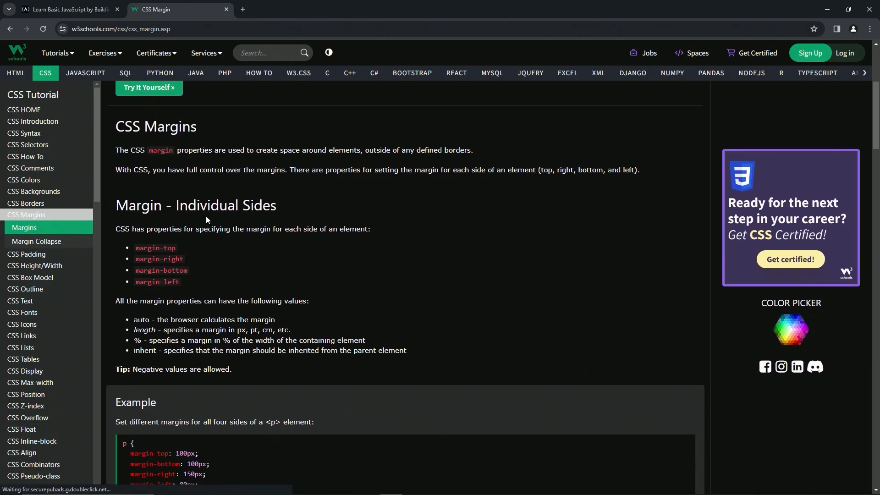
scroll(down, 3)
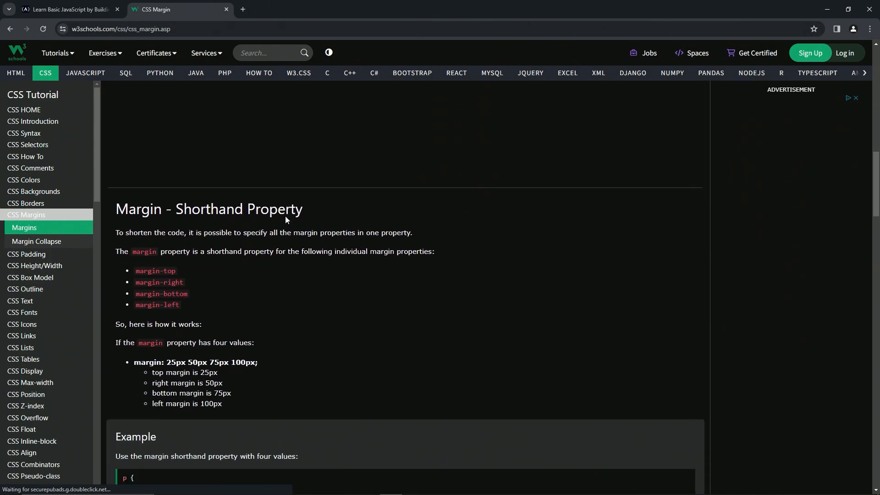
scroll(down, 3)
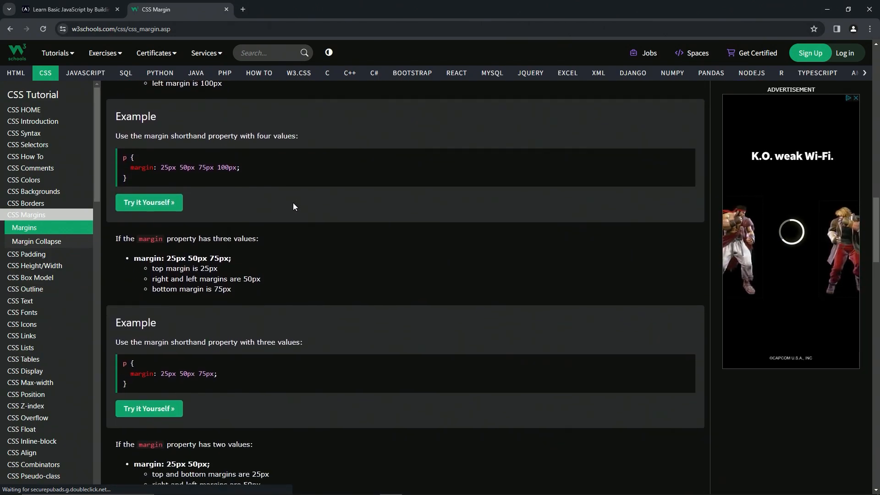
scroll(up, 3)
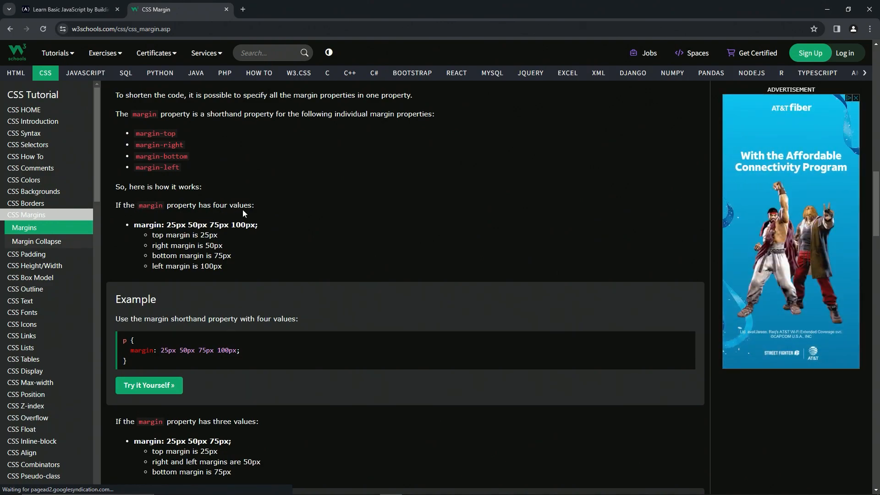
scroll(down, 3)
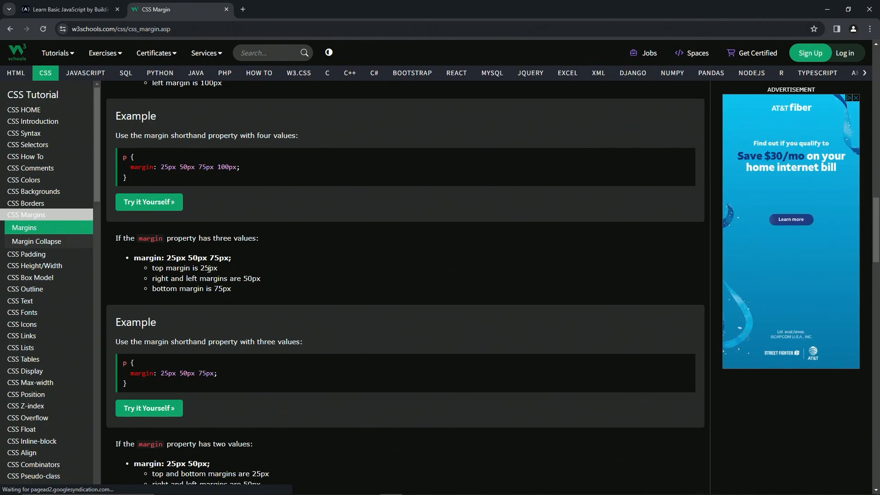
mouse_move(247, 290)
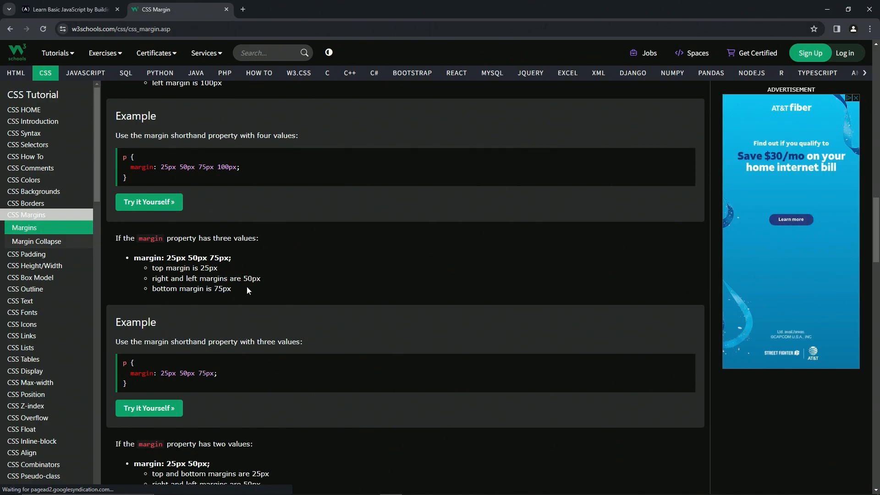
click(67, 9)
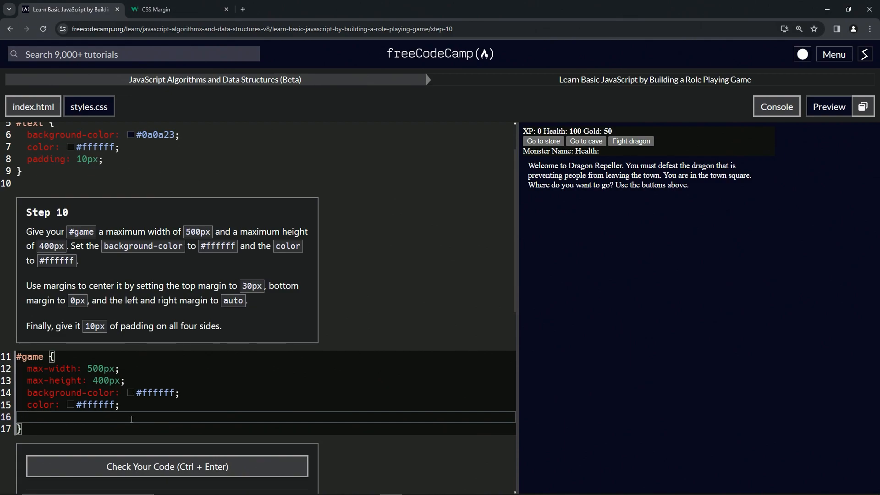
Add margin 30px auto 0px and padding 10px to the #game rule.
text(margin)
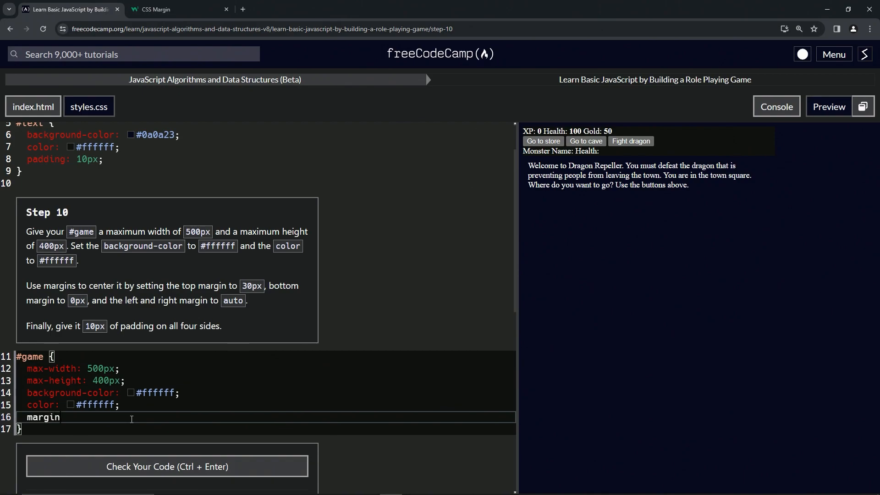
text(:)
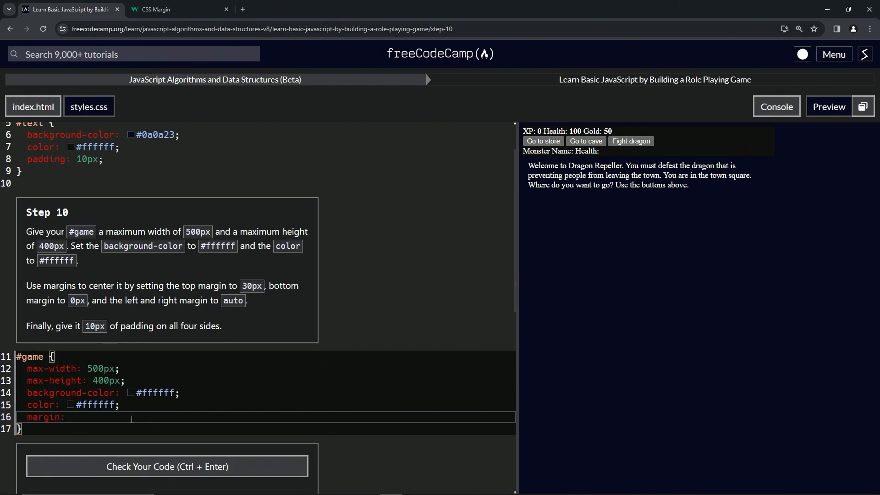
text(30px;)
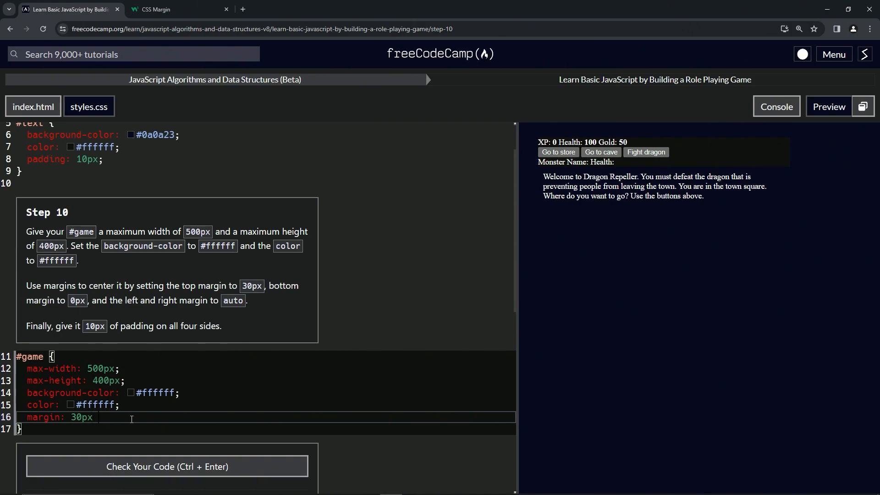
text(auto)
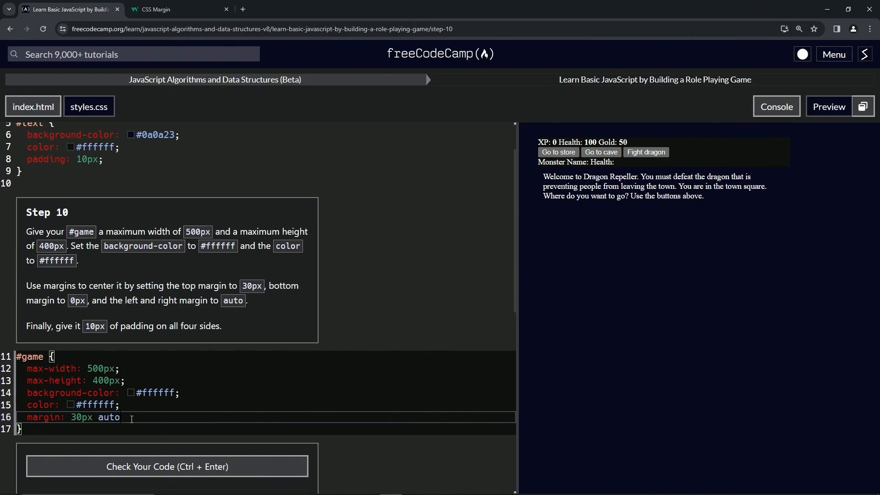
text(0p)
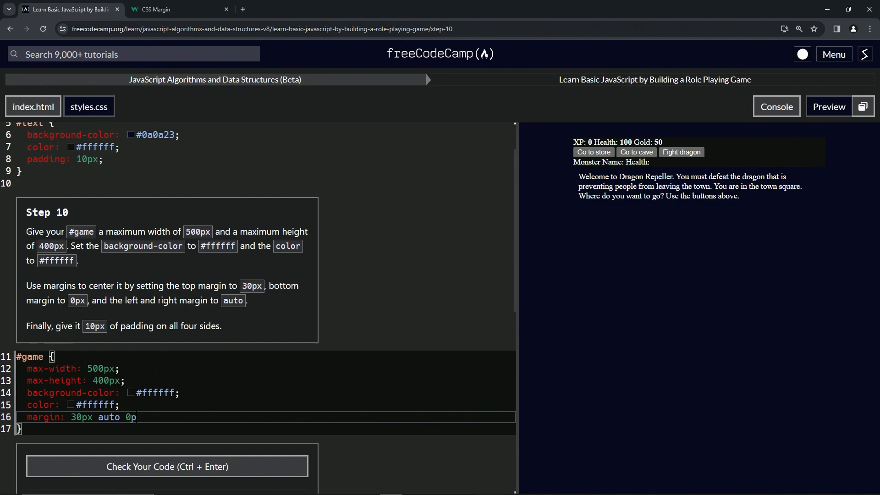
text(x;)
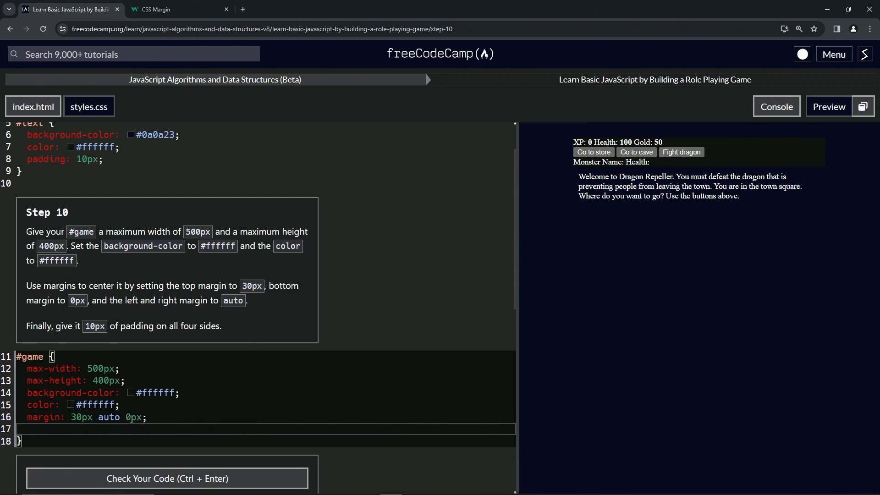
text(padding)
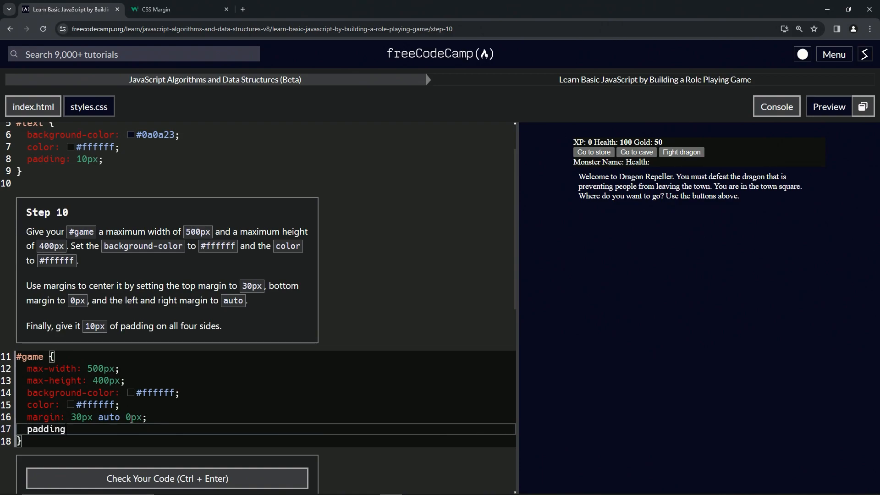
text(: 10px)
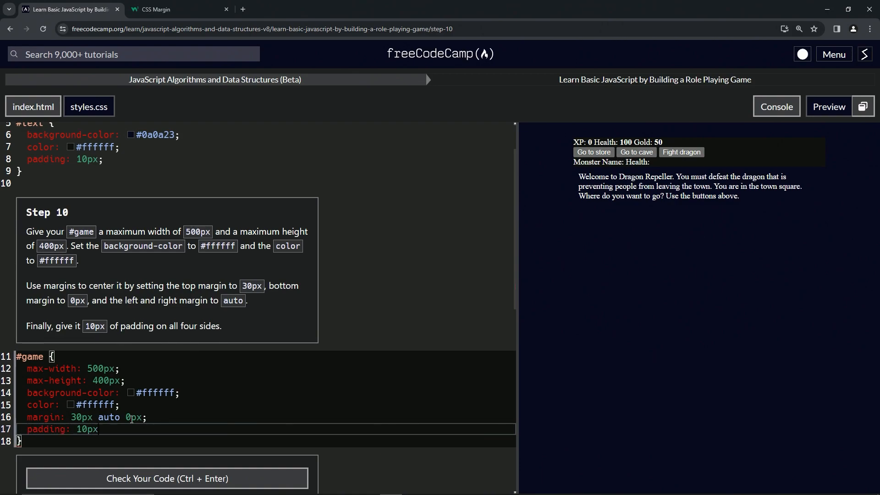
text(;)
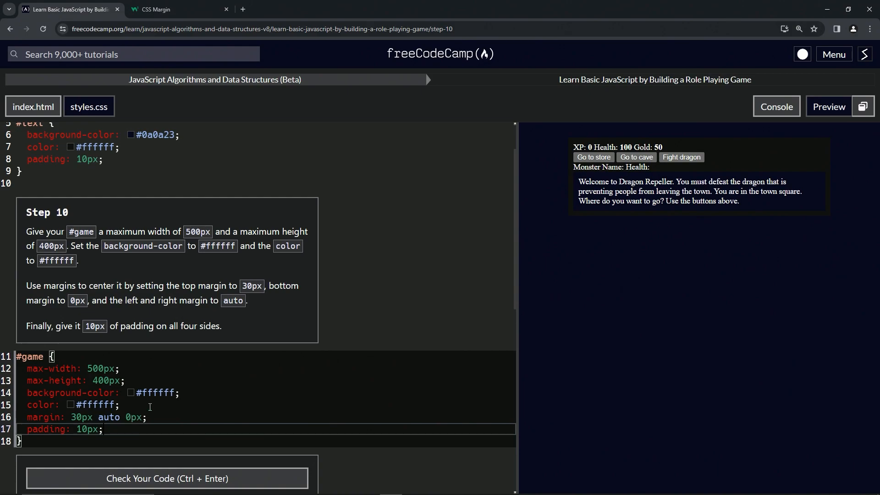
mouse_move(705, 185)
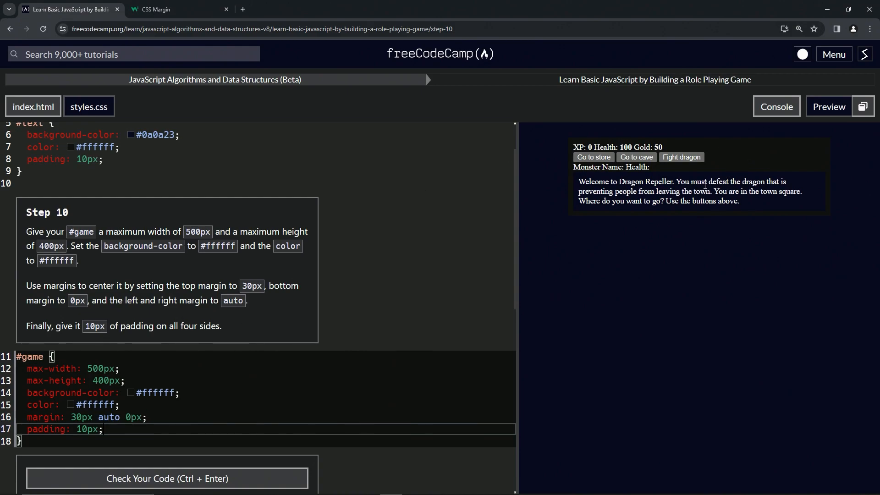
mouse_move(733, 171)
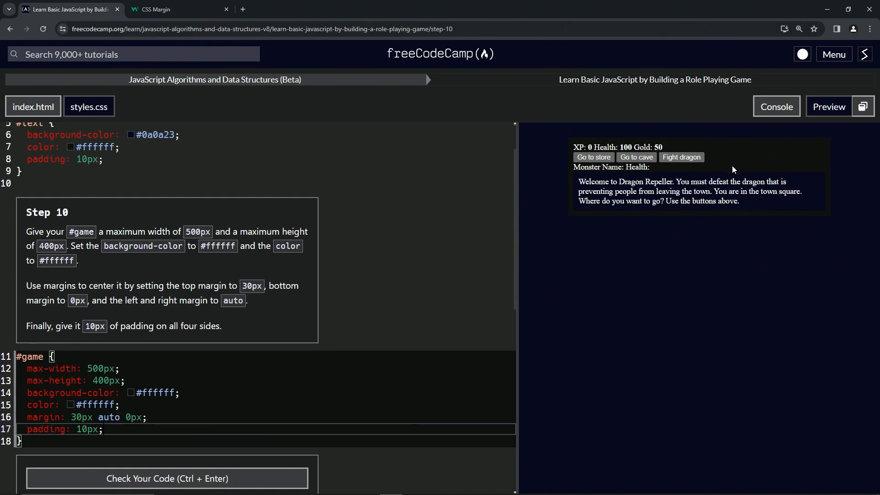
mouse_move(740, 159)
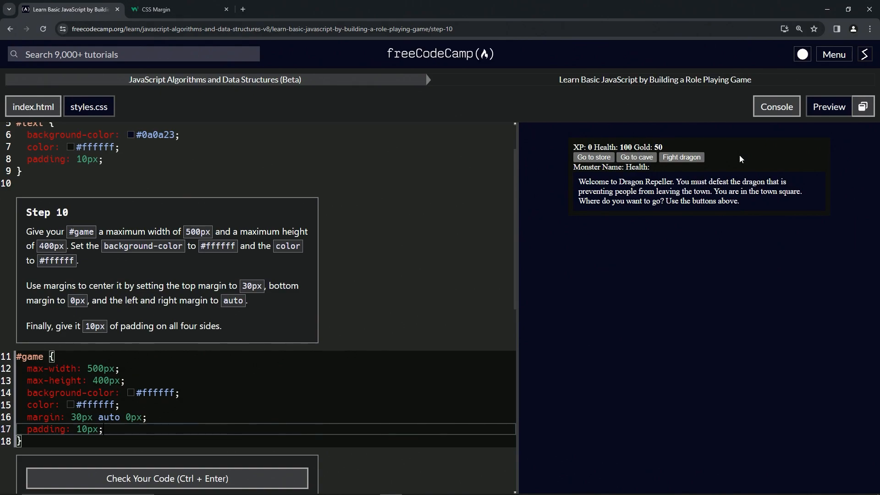
Check the step 10 code, then submit it and continue to step 11.
click(167, 478)
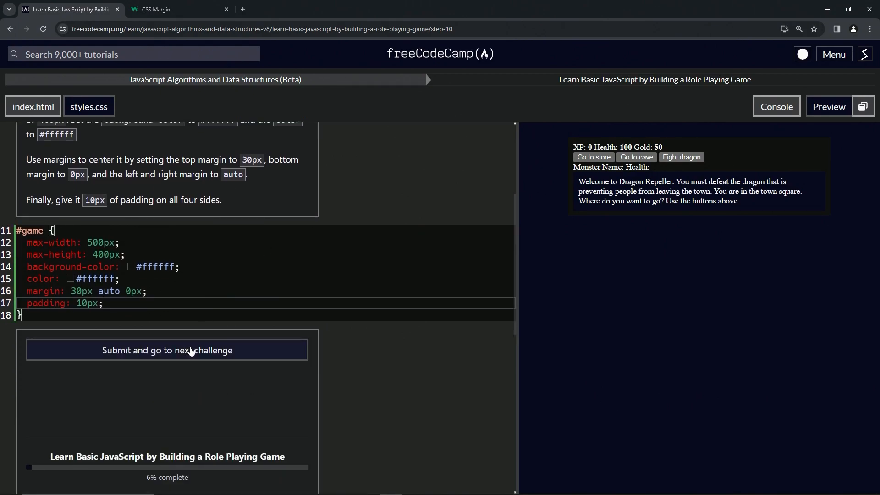
click(167, 349)
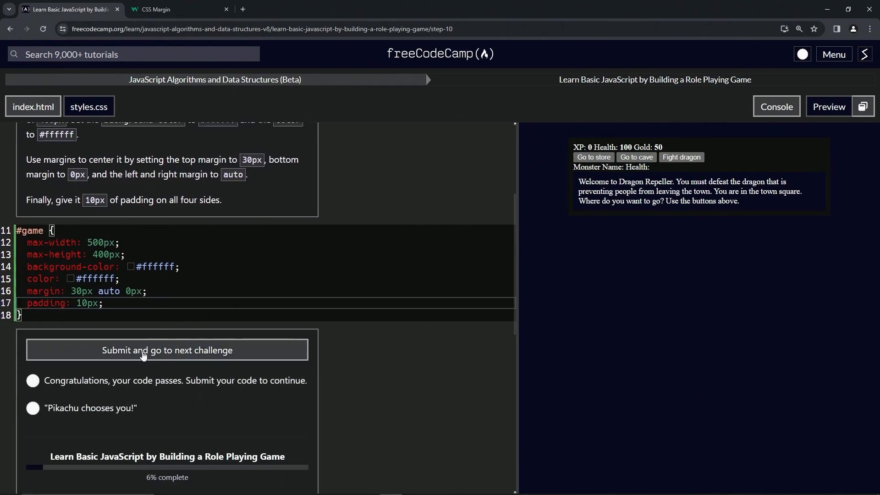
click(167, 349)
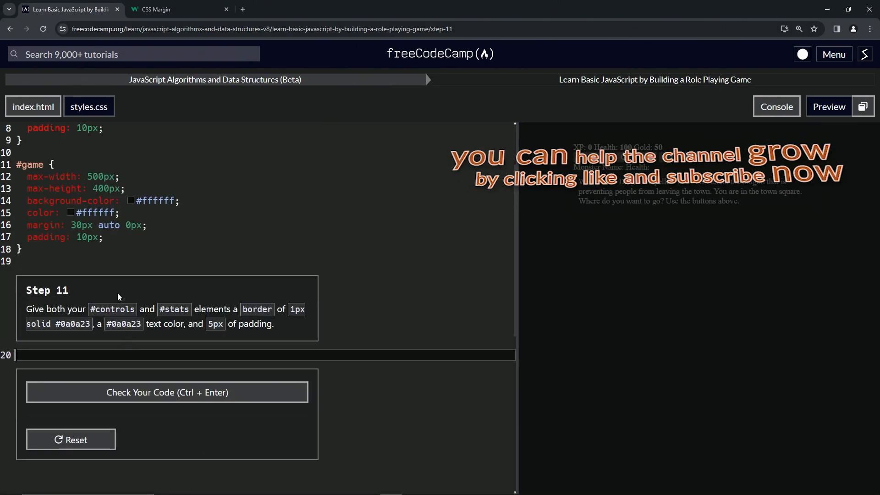